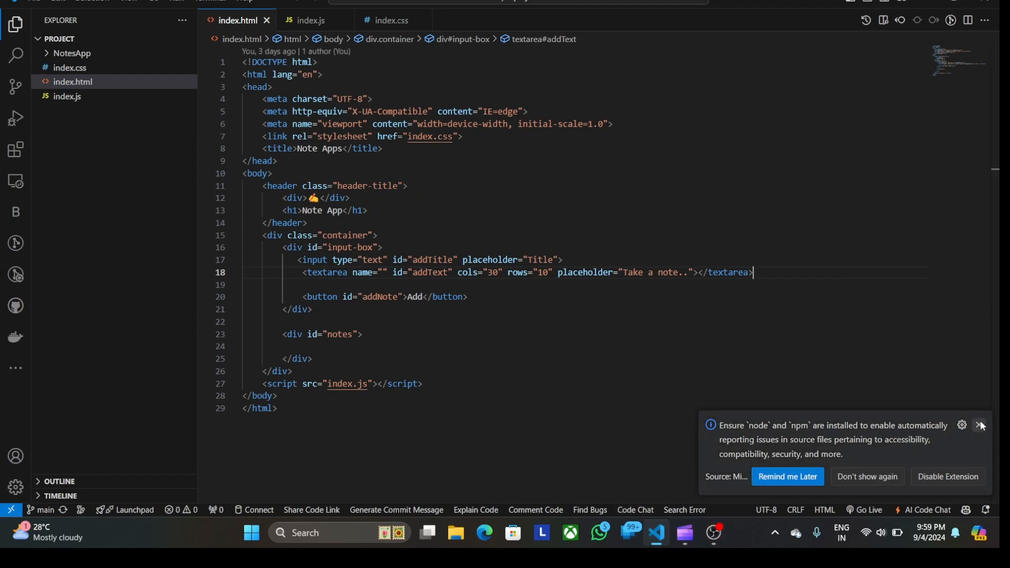
Dismiss the extension notification, leaving the Note App's index.html markup in view.
left_click(981, 426)
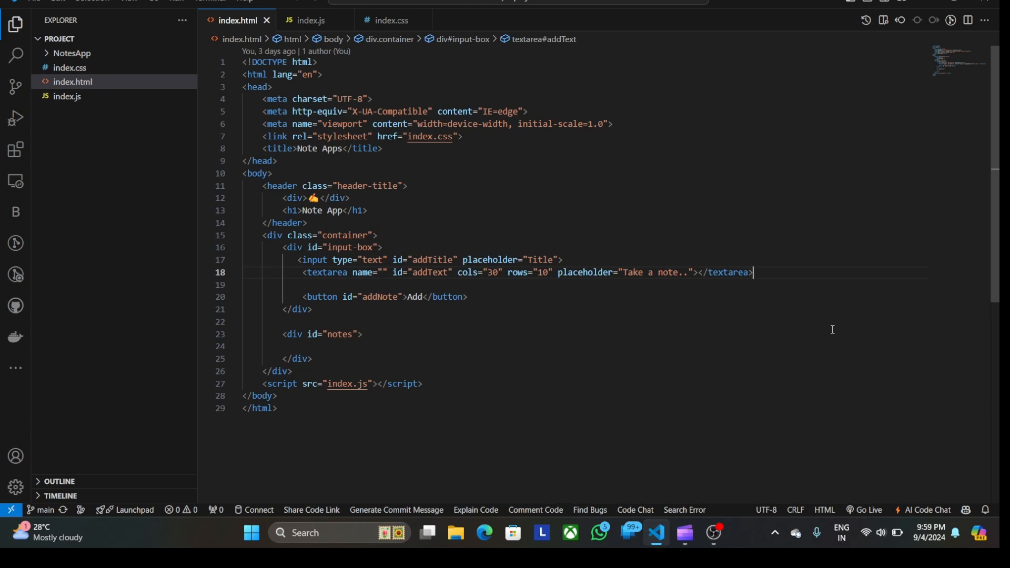
mouse_move(843, 440)
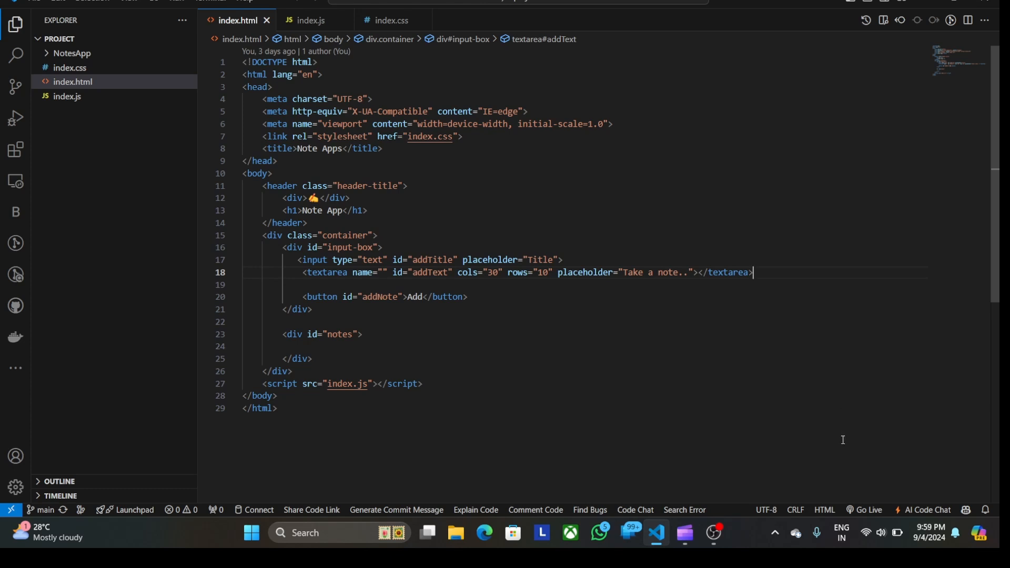
Bring up Chrome showing the Note App served from 127.0.0.1:5500 with its empty form.
left_click(869, 510)
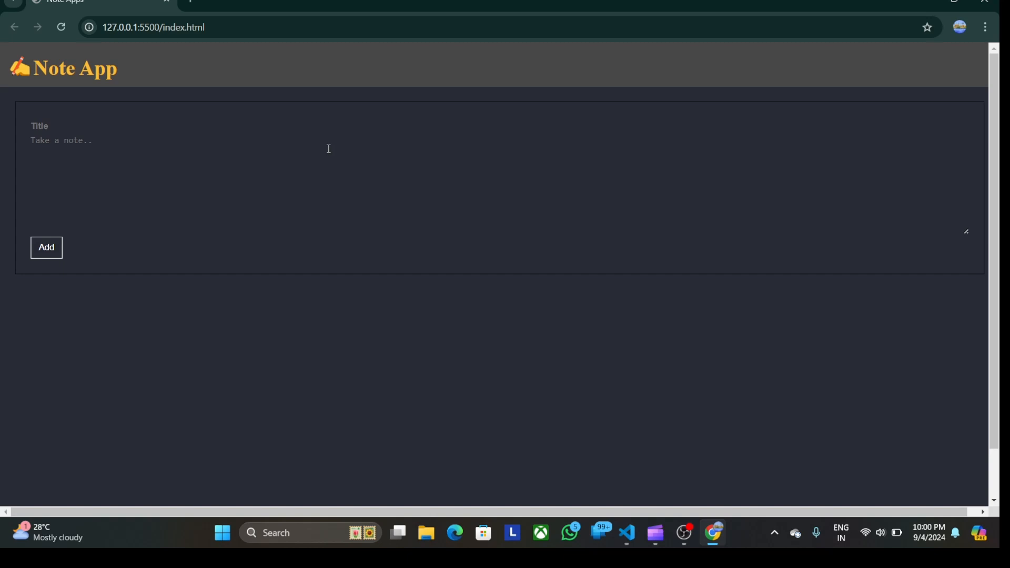
mouse_move(274, 147)
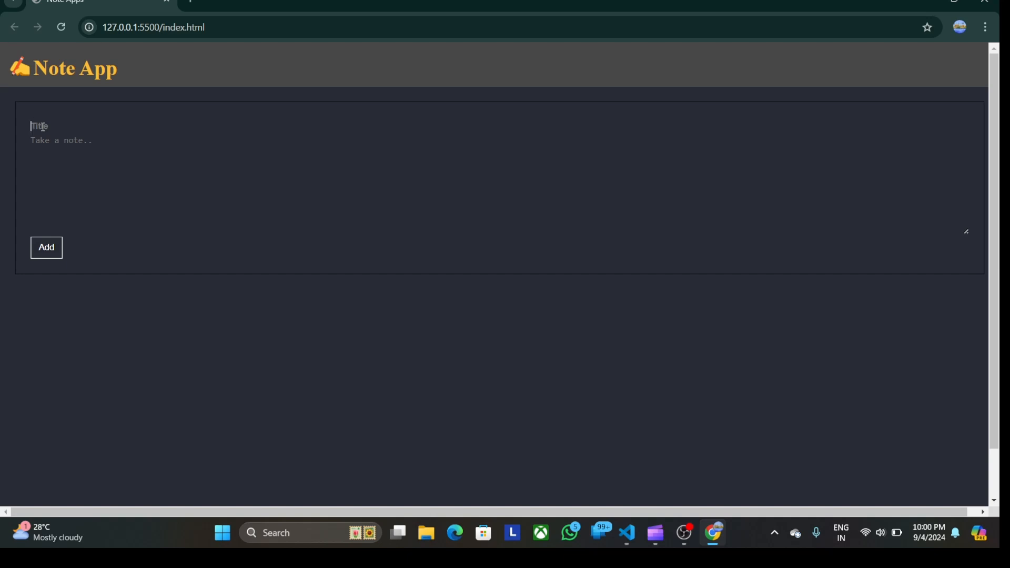
Add a note titled 'Daily Task' with the text 'Hello' so it appears as a card with a Delete button.
type("D")
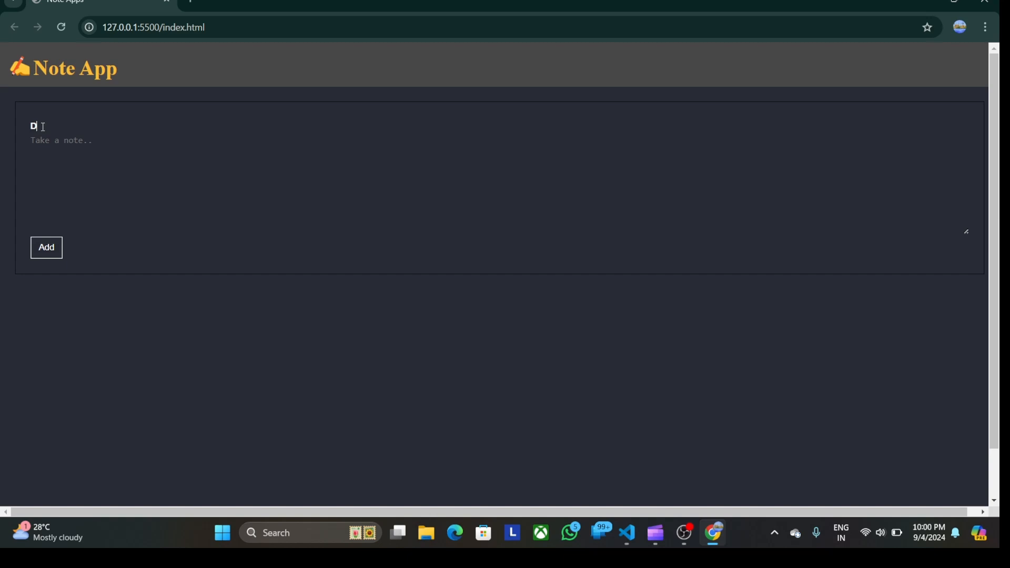
type("aily")
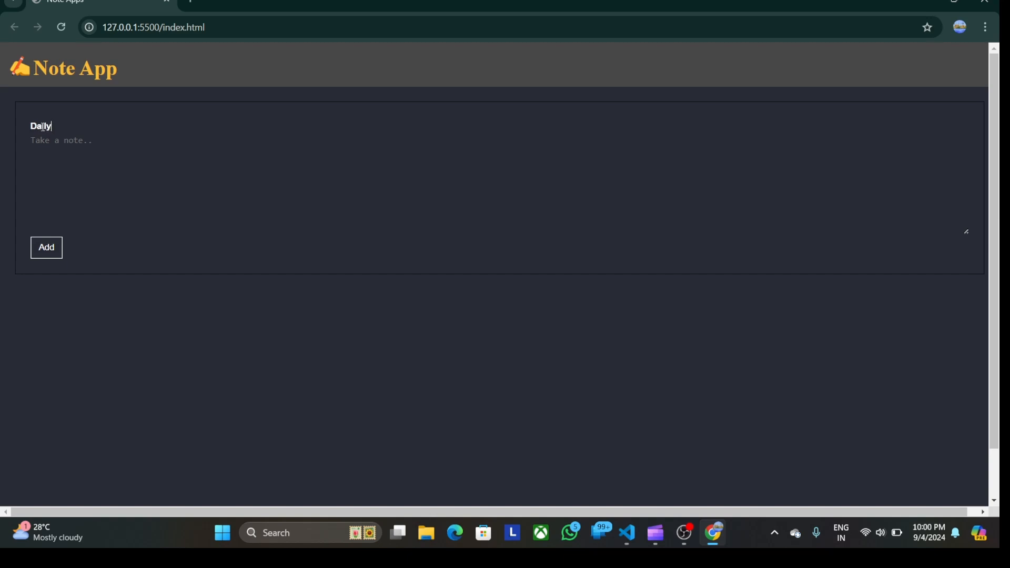
type("Ta")
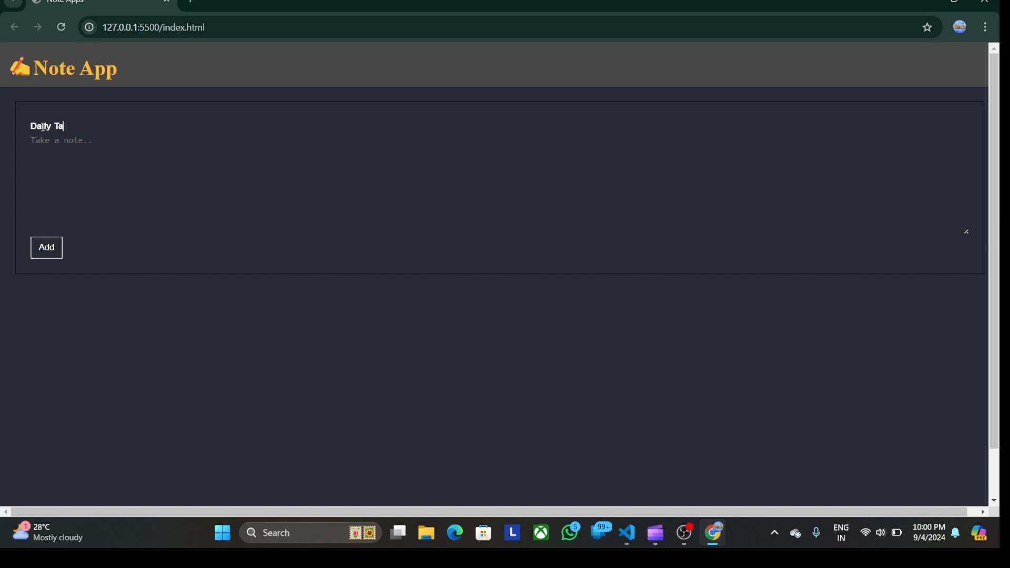
type("sk")
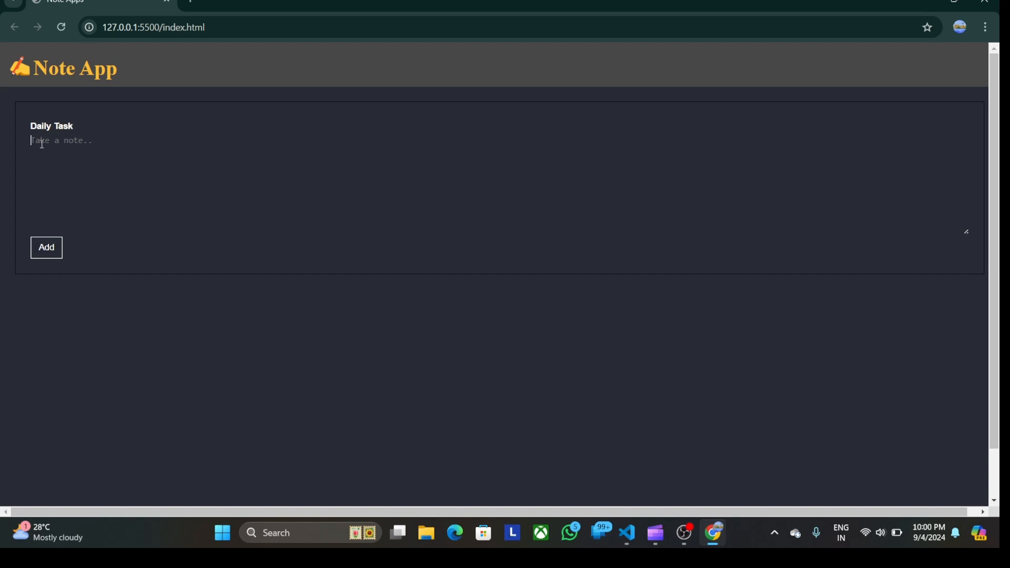
type("He")
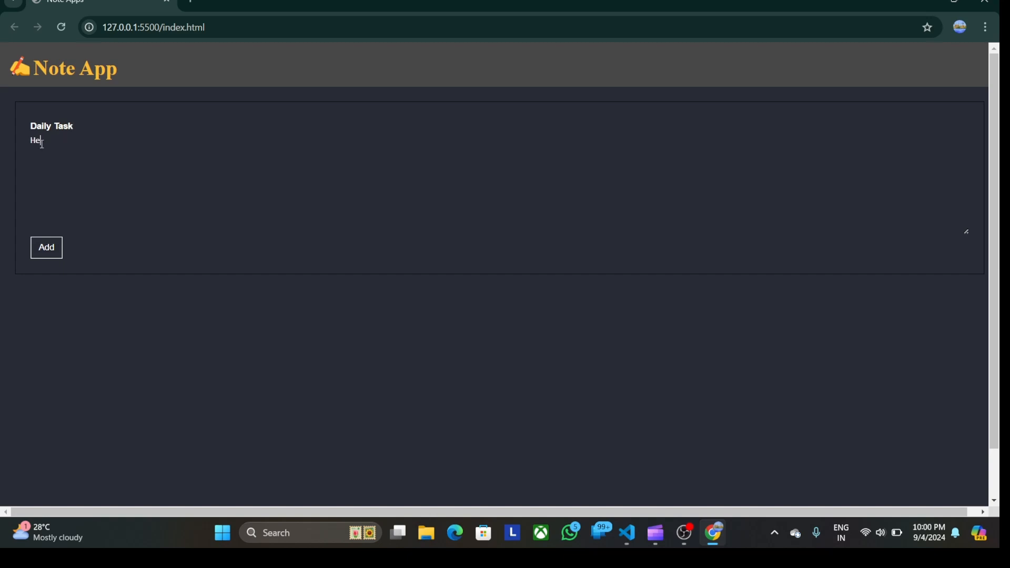
type("llo")
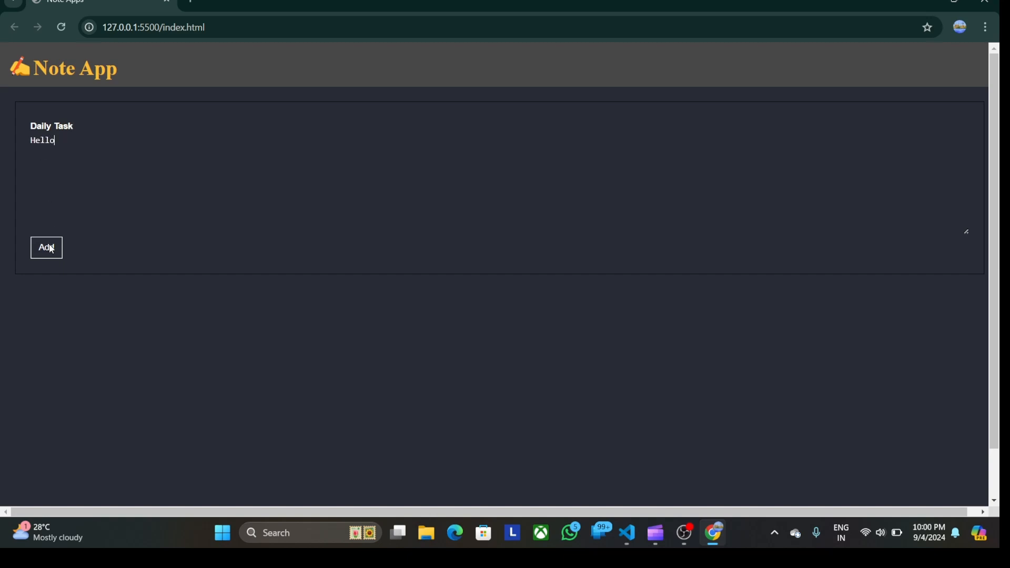
left_click(46, 247)
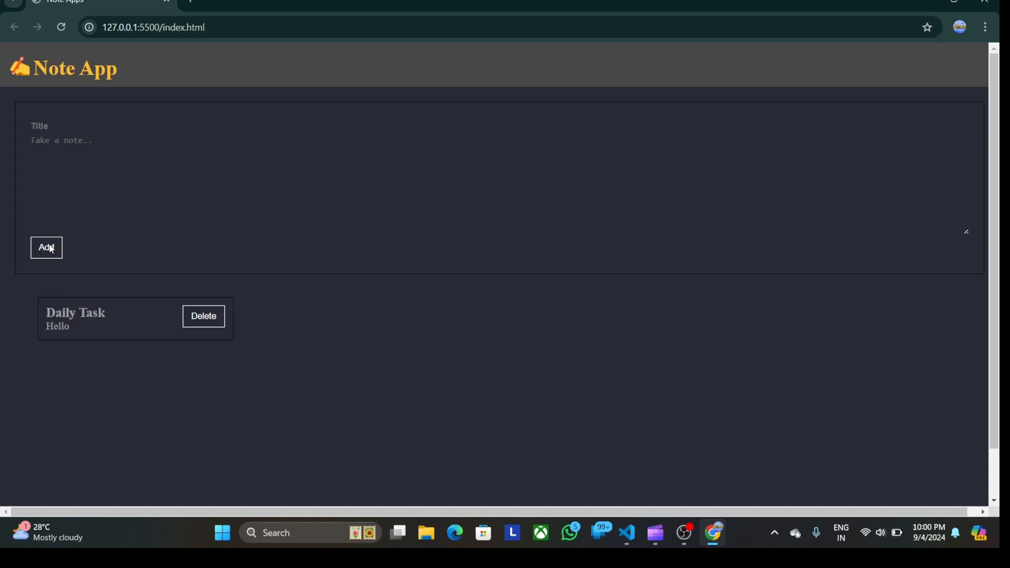
mouse_move(165, 342)
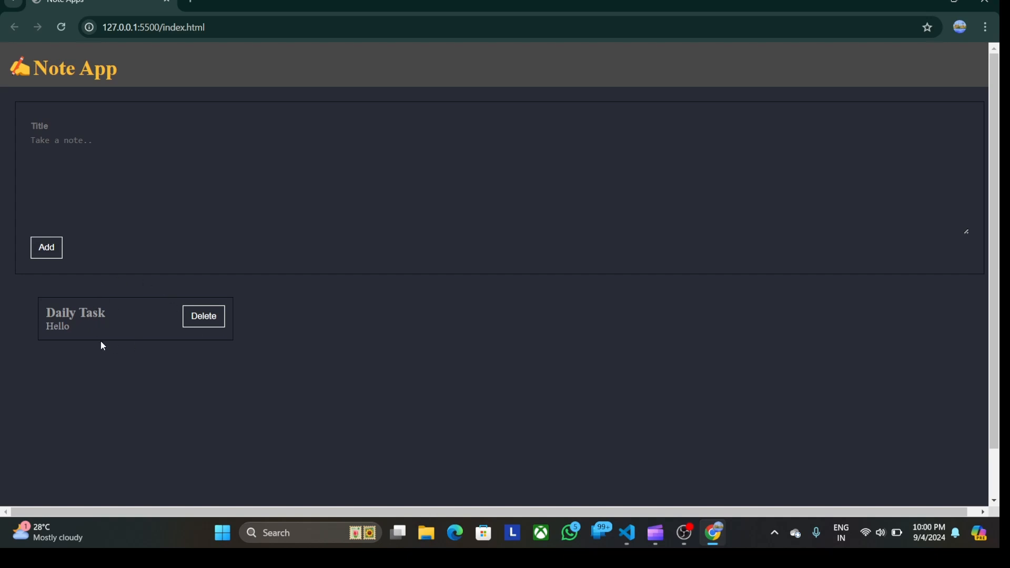
mouse_move(407, 393)
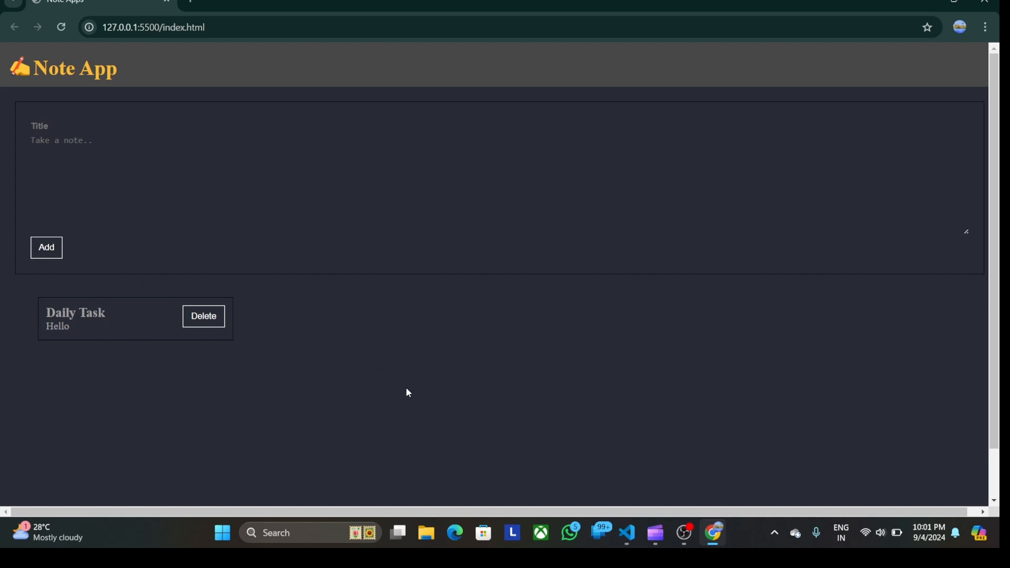